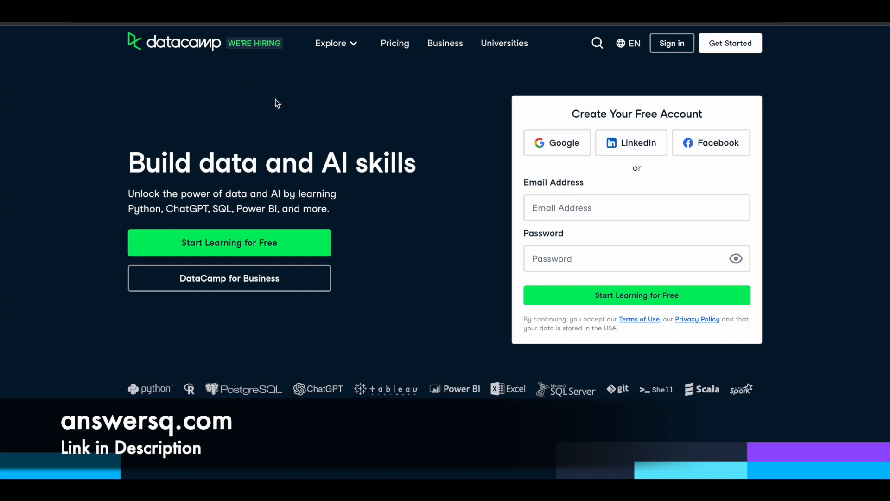
mouse_move(321, 78)
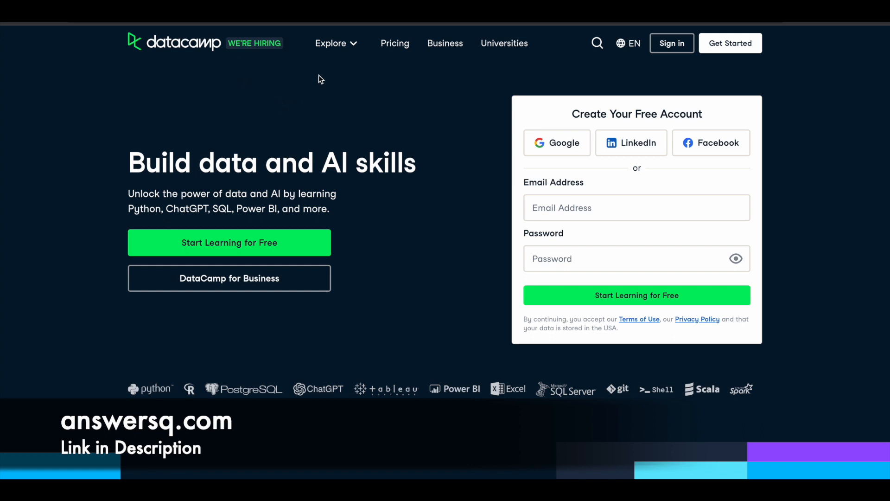
- Open the full course catalog of 461 courses from the course topics menu
left_click(330, 43)
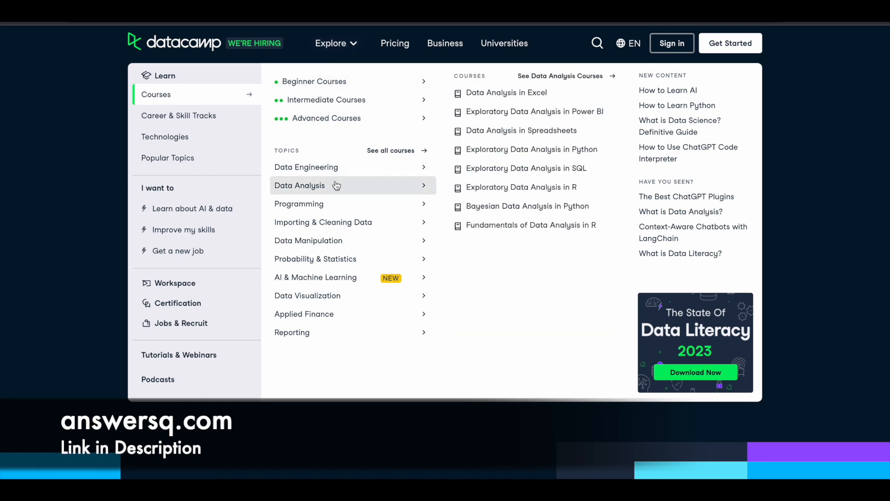
mouse_move(322, 222)
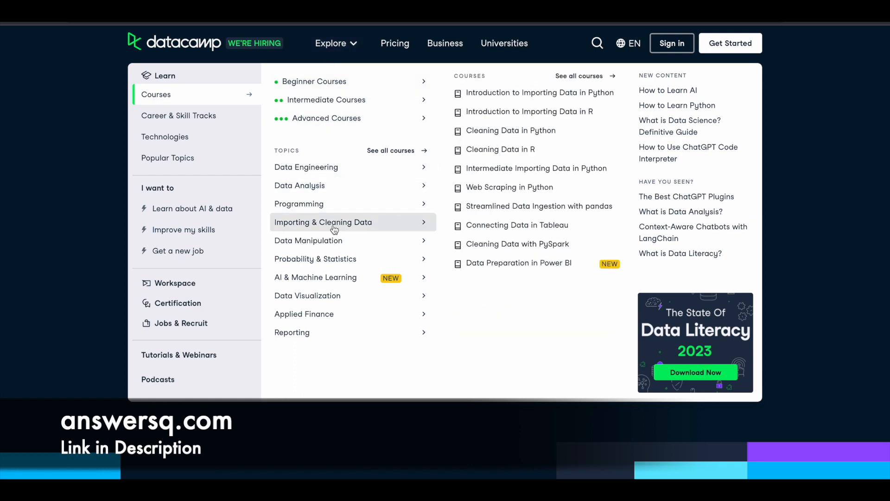
mouse_move(316, 258)
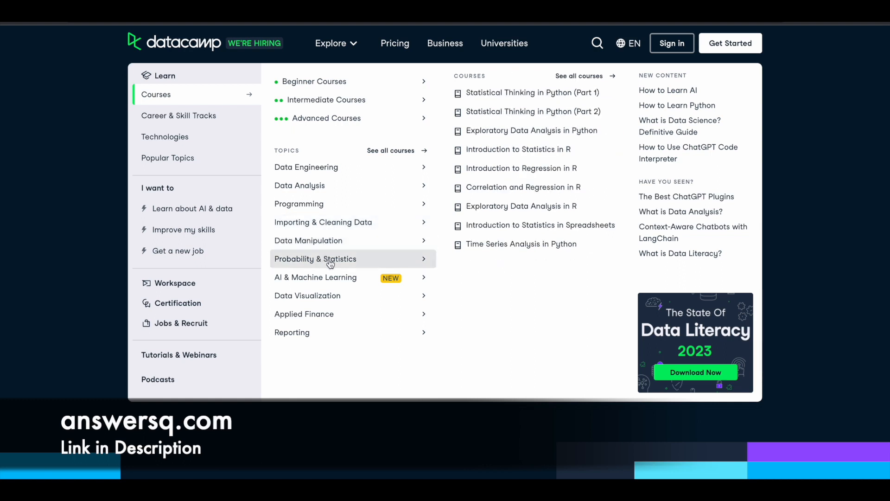
mouse_move(315, 277)
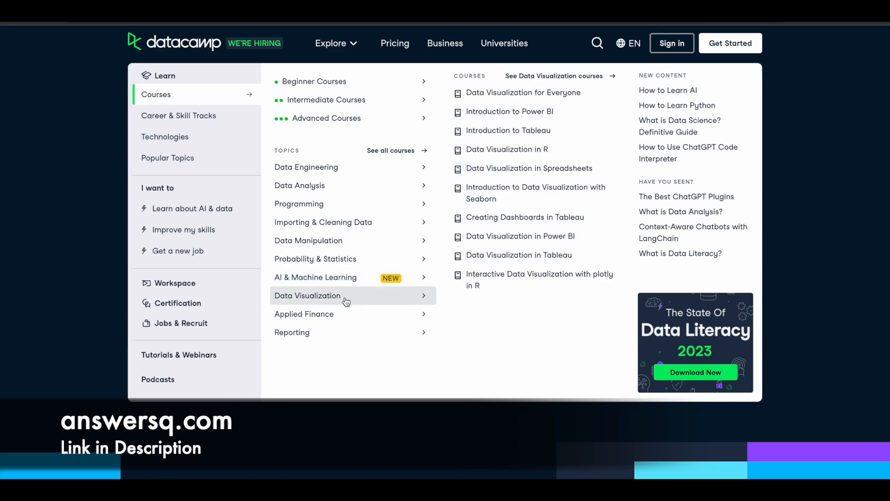
mouse_move(348, 332)
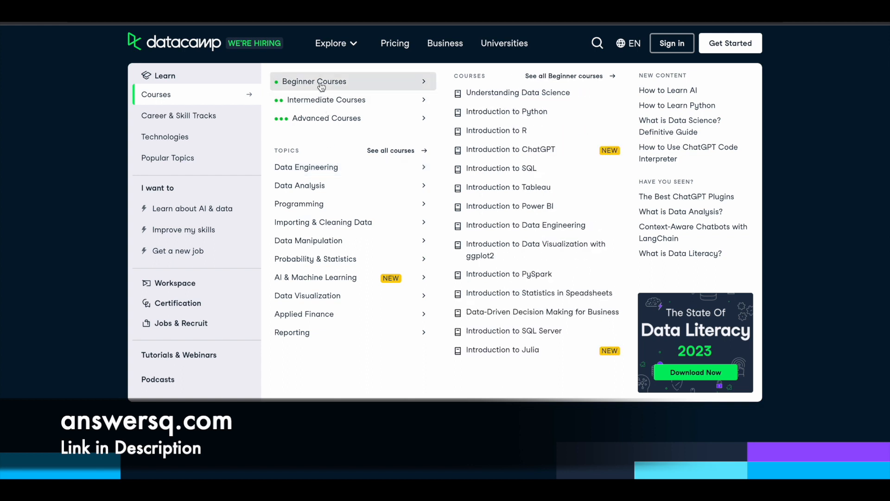
left_click(325, 99)
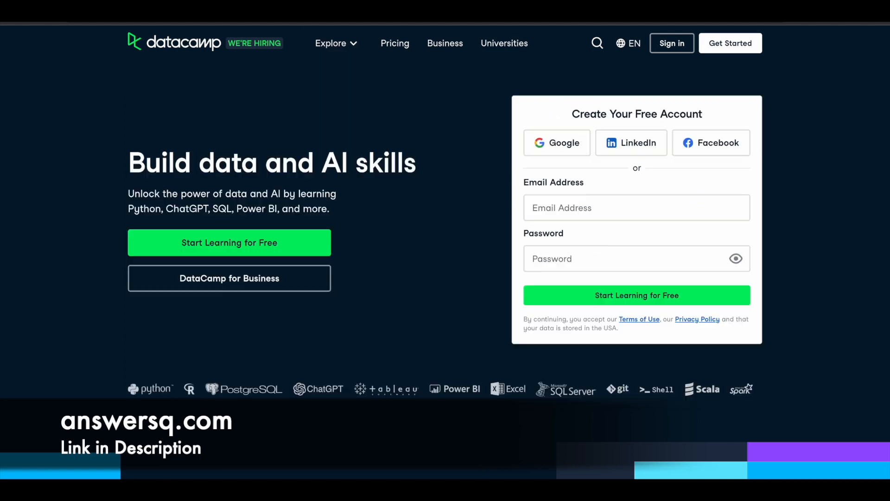
scroll("down", 3)
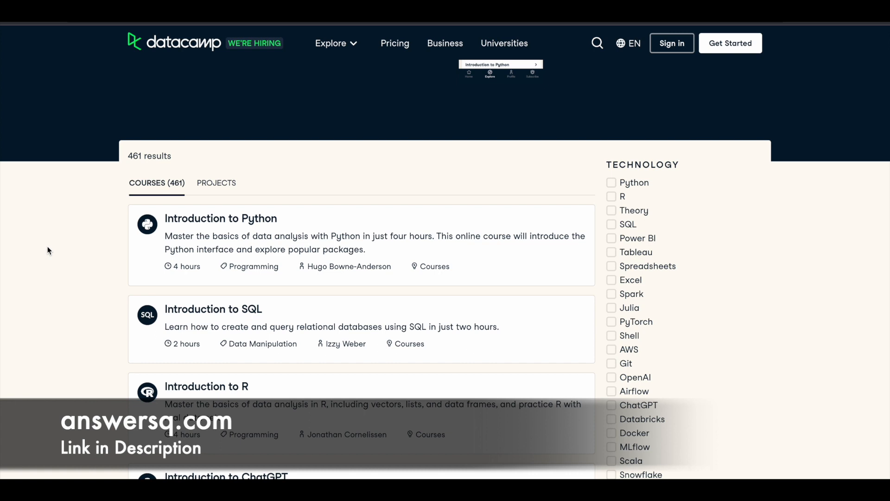
mouse_move(417, 258)
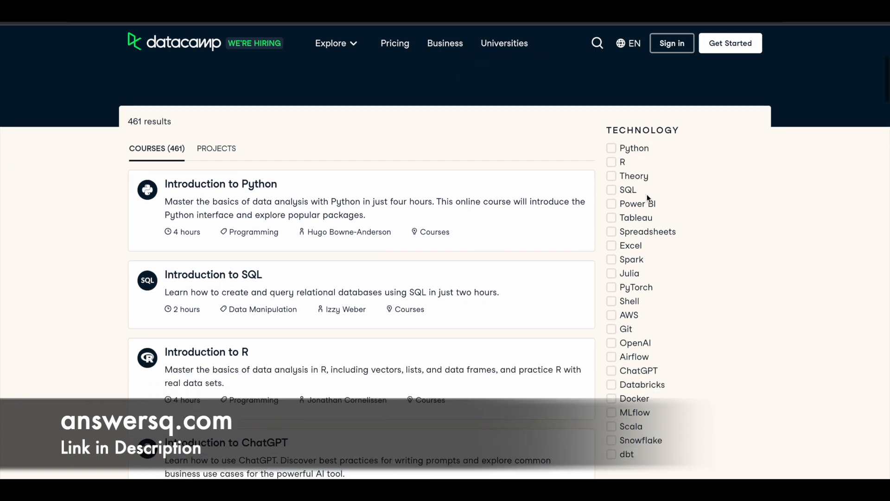
scroll("down", 3)
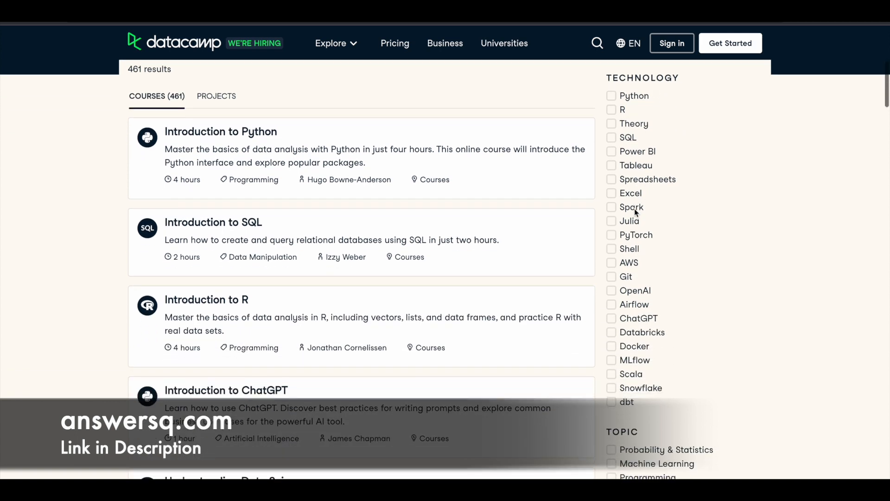
- Scroll through the course list and the Technology and Topic filters
scroll("down", 3)
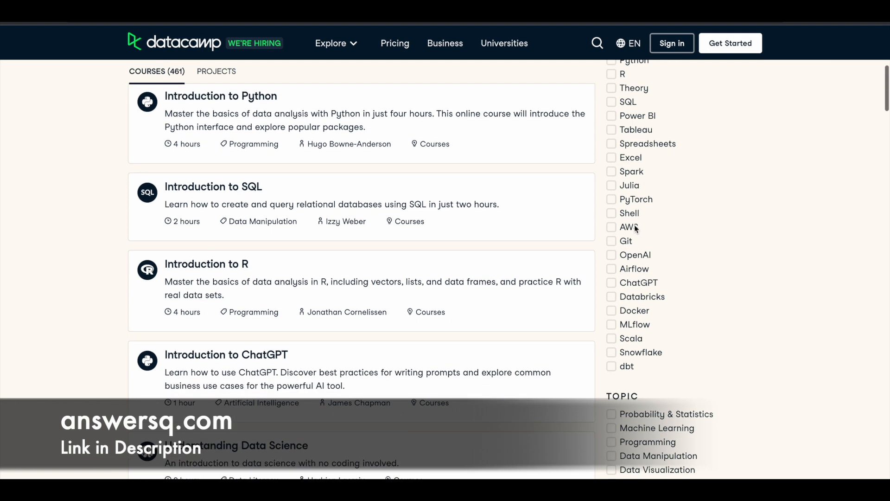
scroll("down", 3)
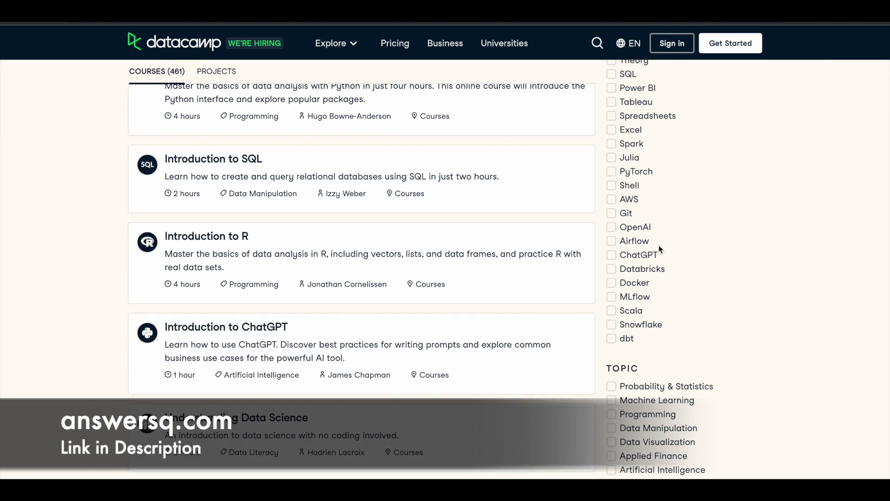
scroll("down", 3)
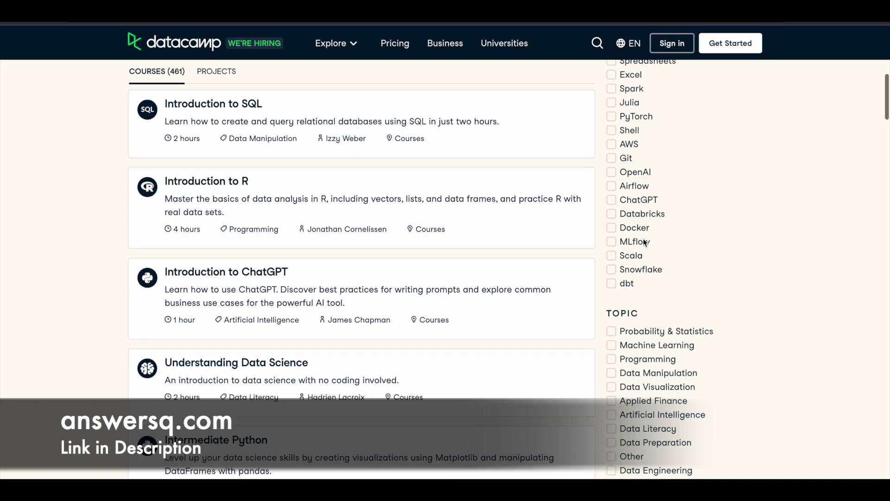
scroll("down", 3)
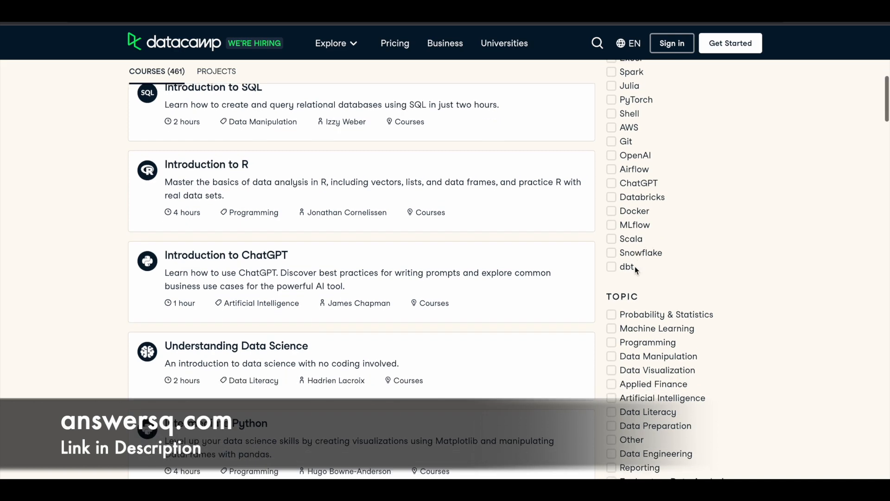
scroll("up", 3)
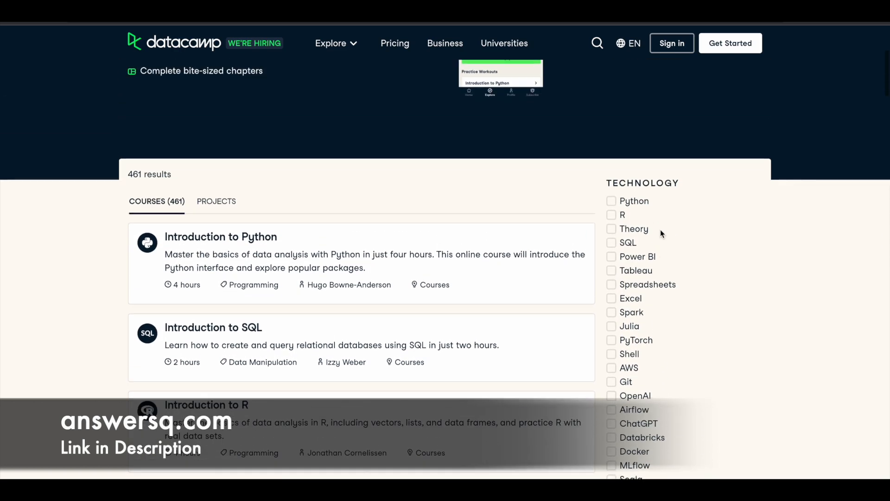
scroll("down", 3)
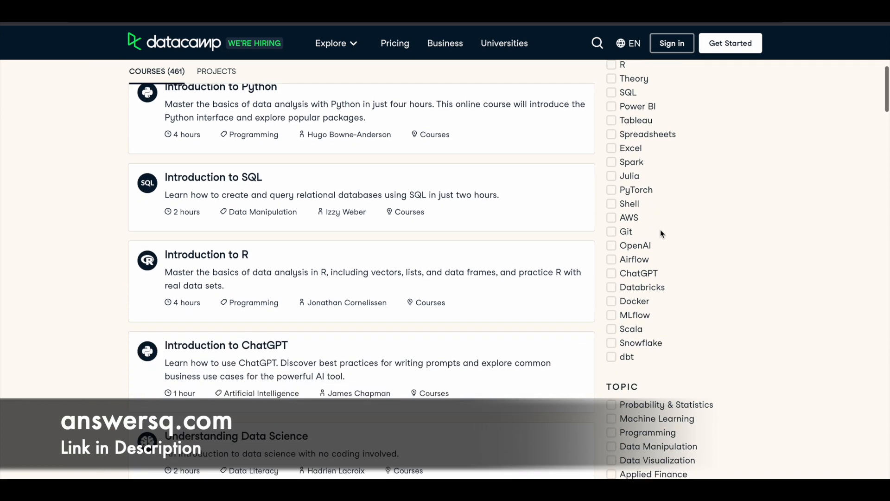
scroll("down", 3)
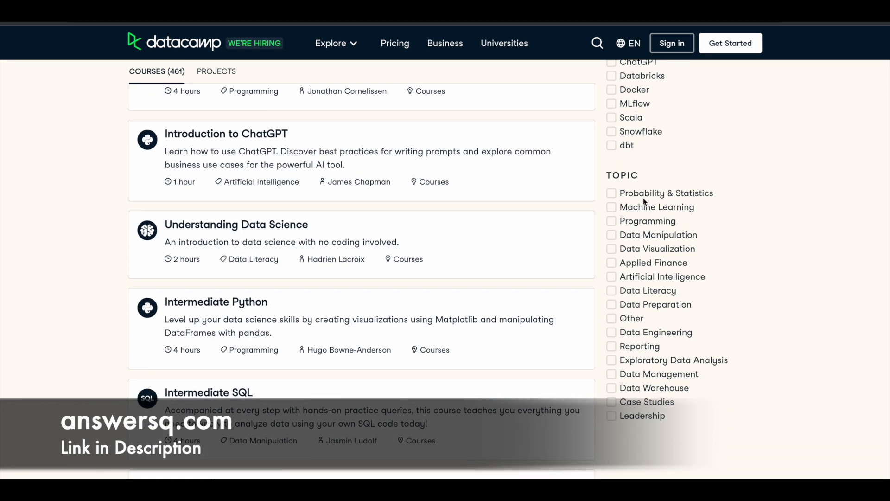
mouse_move(643, 330)
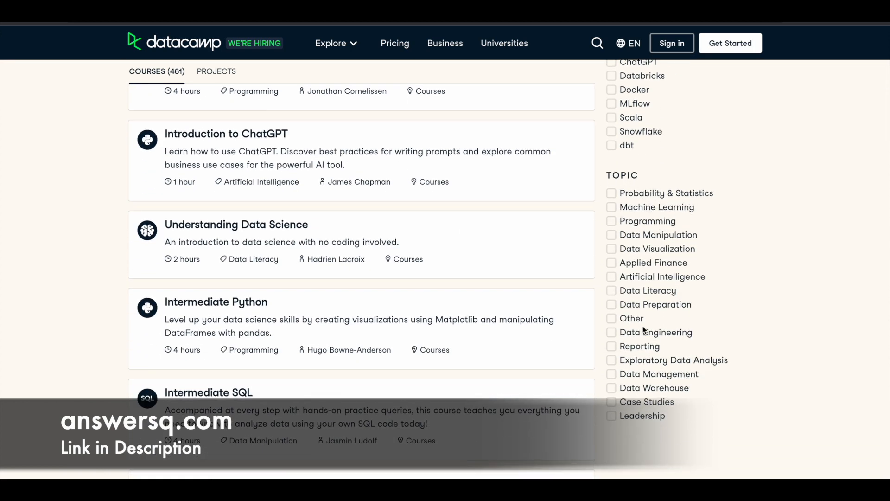
scroll("down", 3)
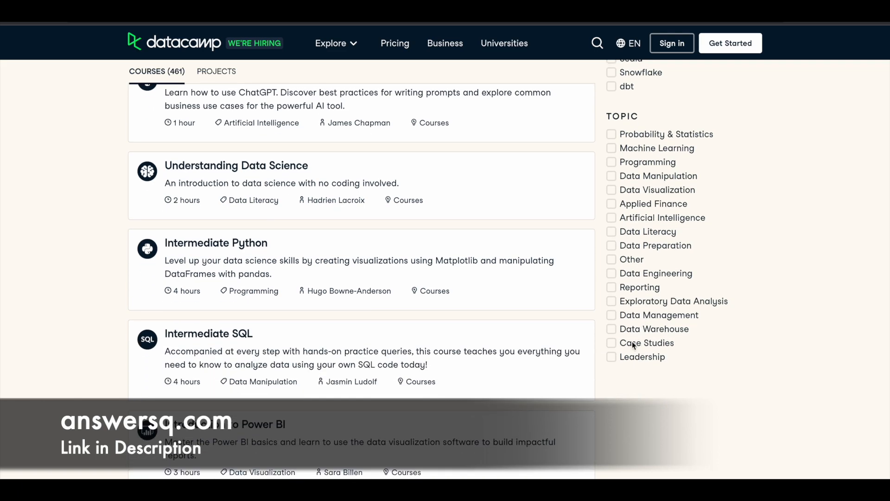
mouse_move(684, 352)
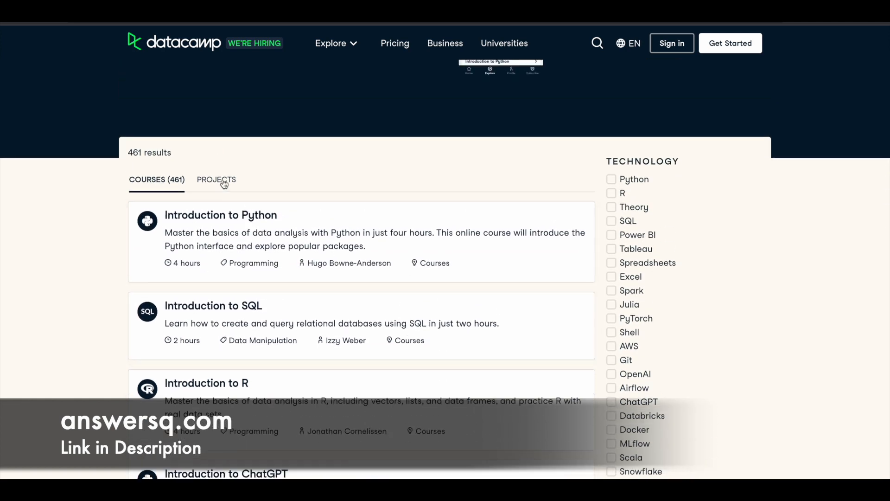
left_click(215, 180)
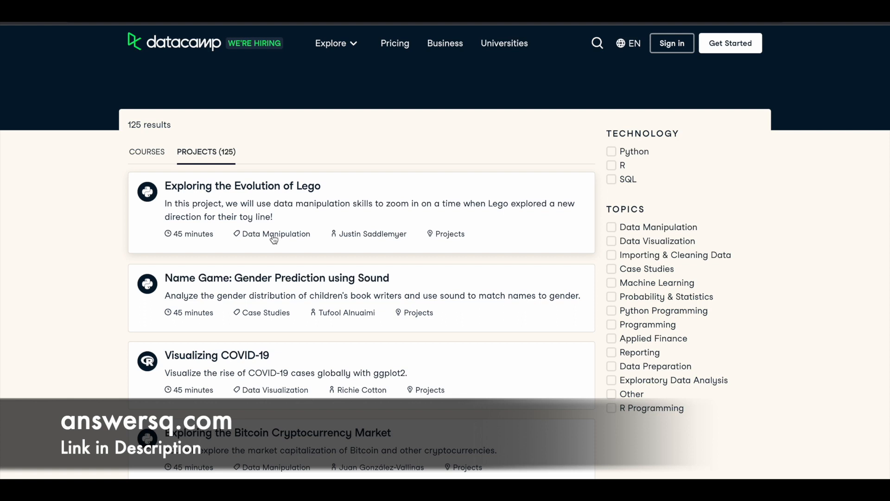
mouse_move(142, 162)
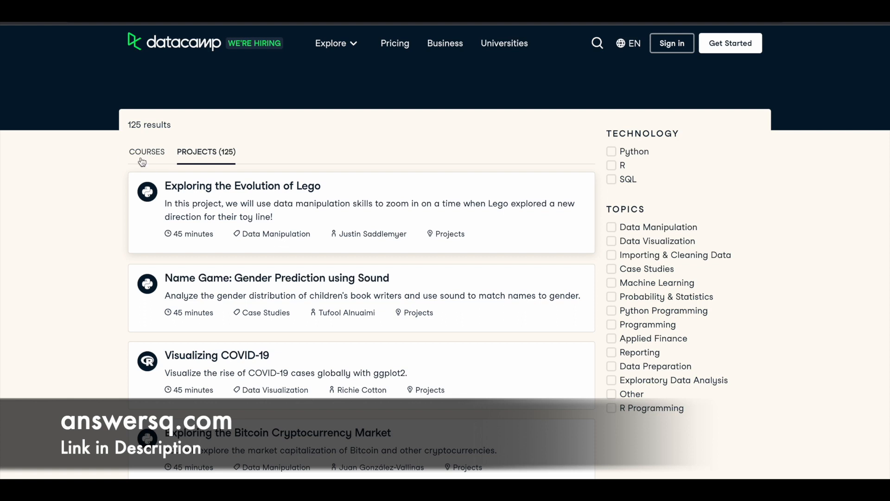
left_click(147, 151)
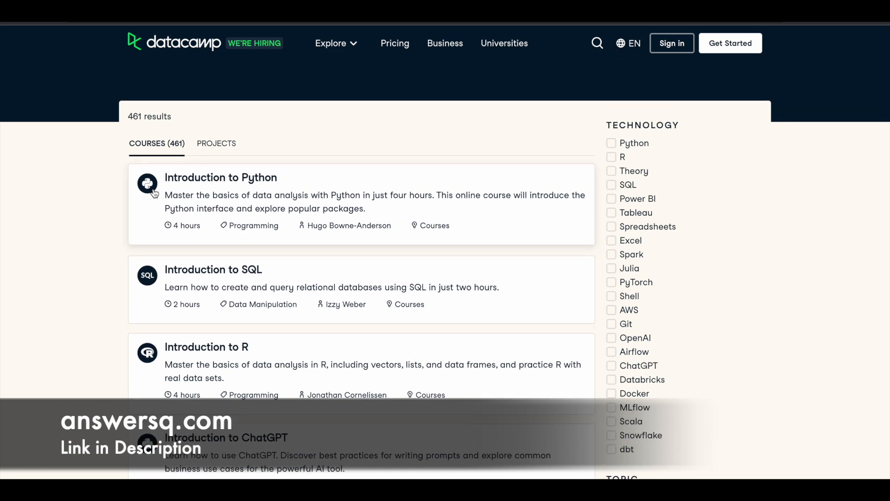
mouse_move(135, 255)
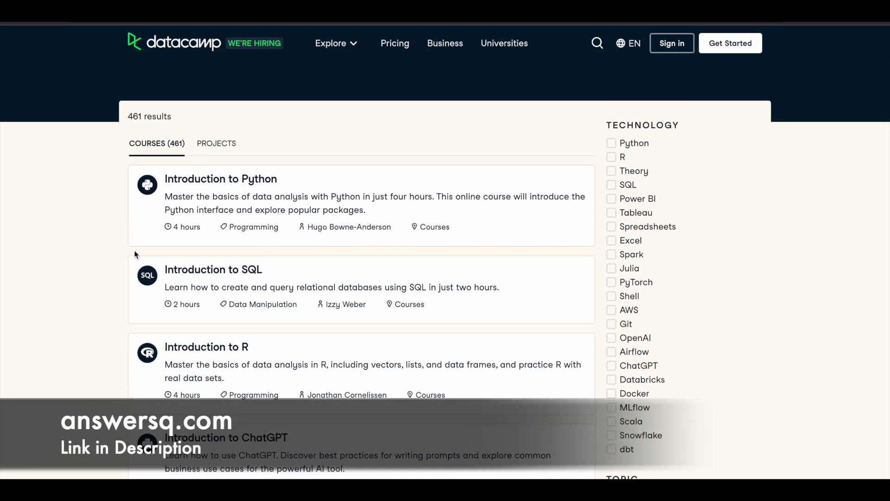
scroll("down", 3)
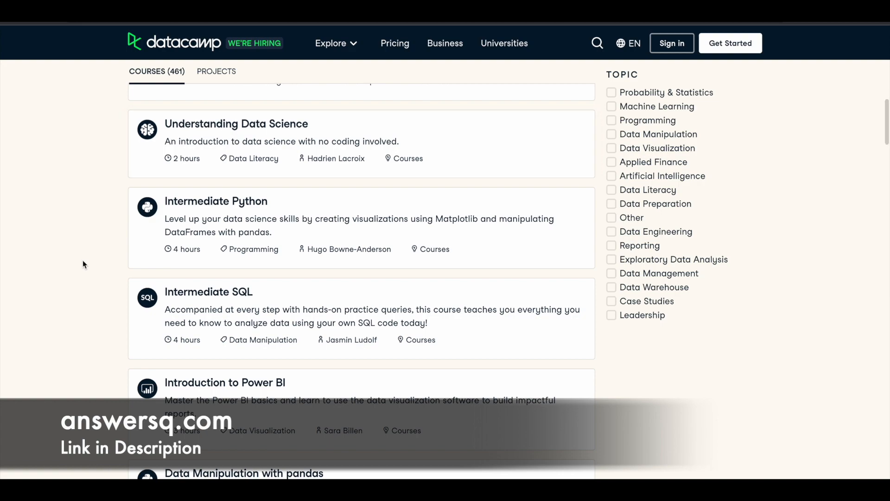
scroll("down", 3)
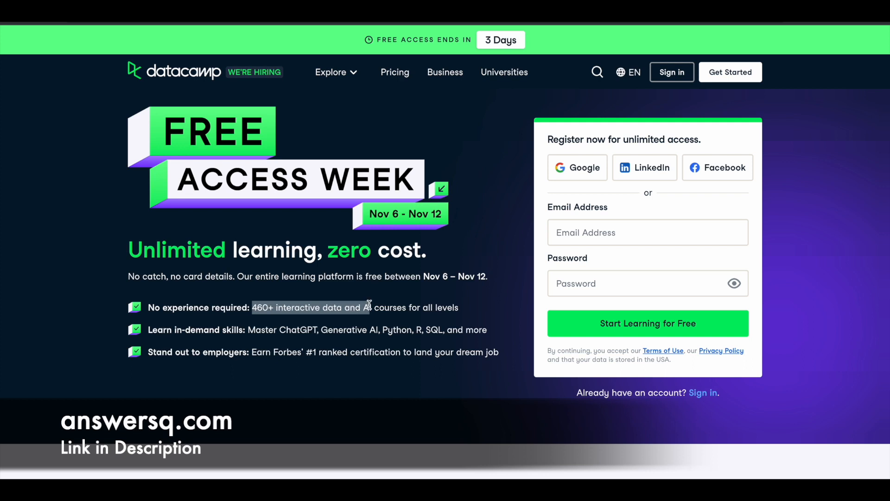
- Highlight the in-demand skills bullet on the Free Access Week page
left_click_drag(369, 307, 460, 307)
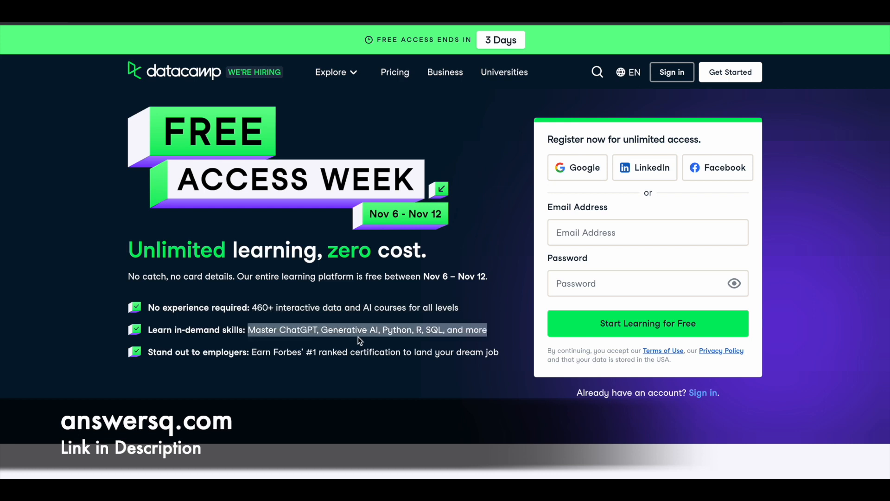
mouse_move(374, 343)
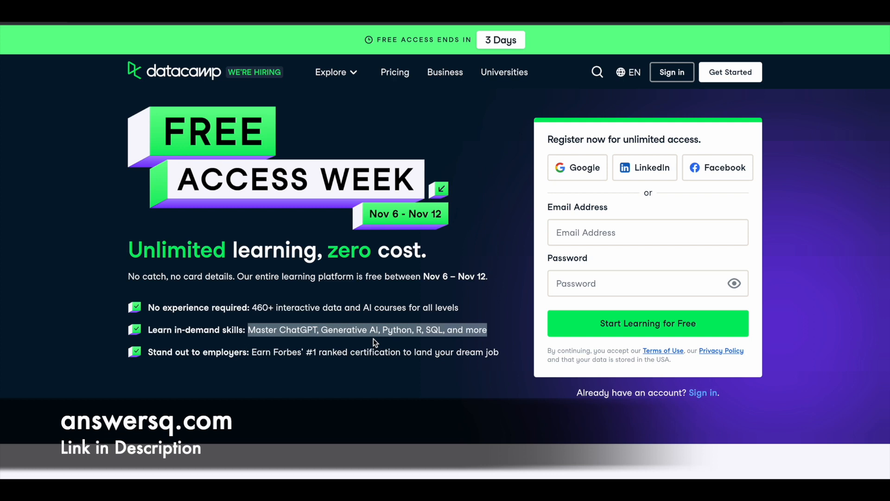
mouse_move(367, 339)
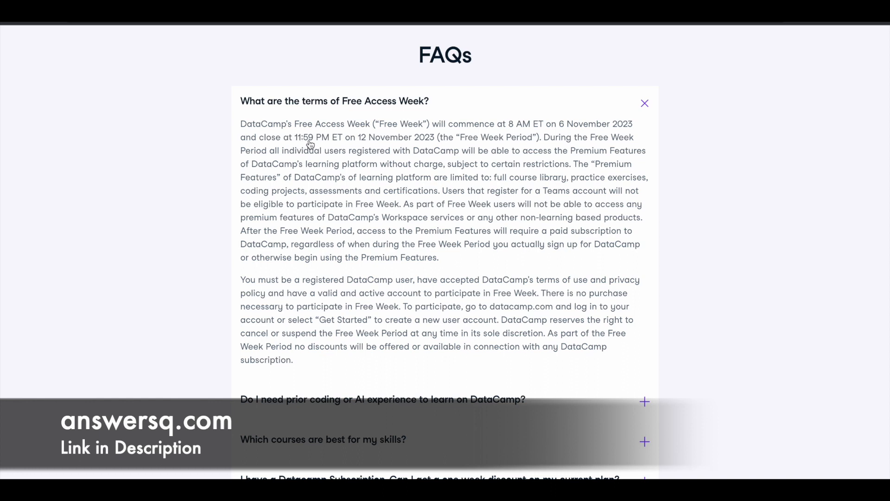
mouse_move(335, 149)
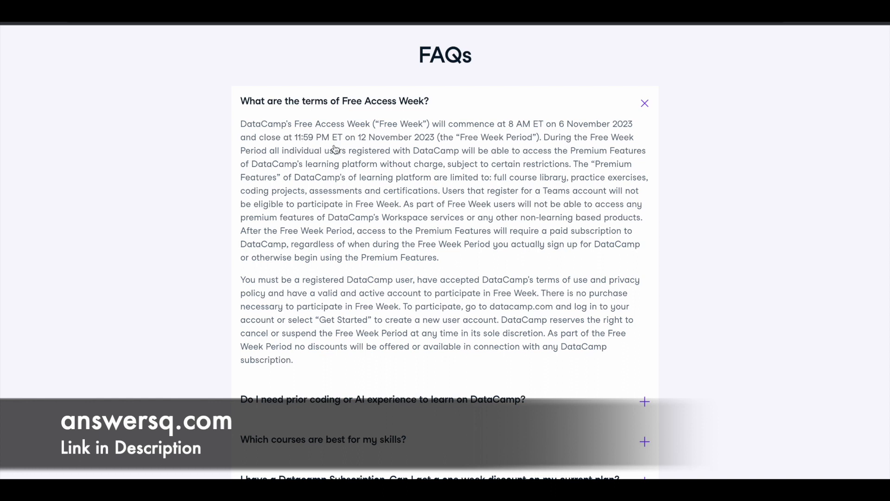
mouse_move(438, 149)
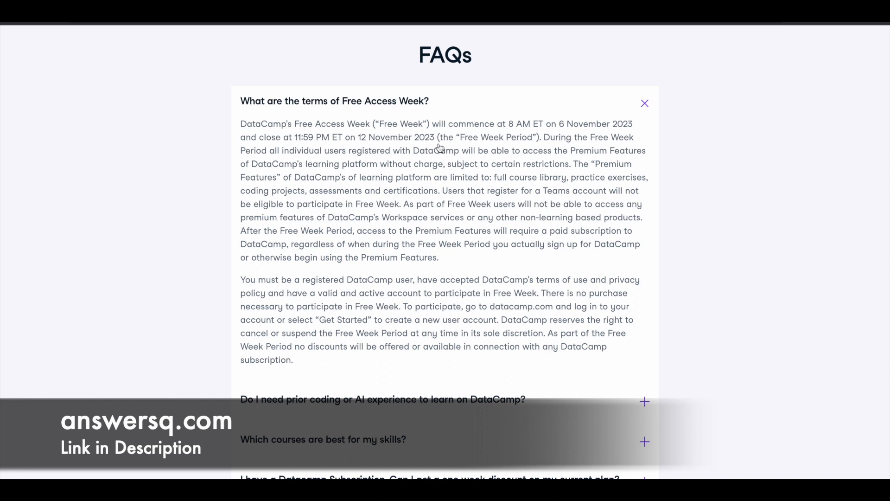
mouse_move(371, 149)
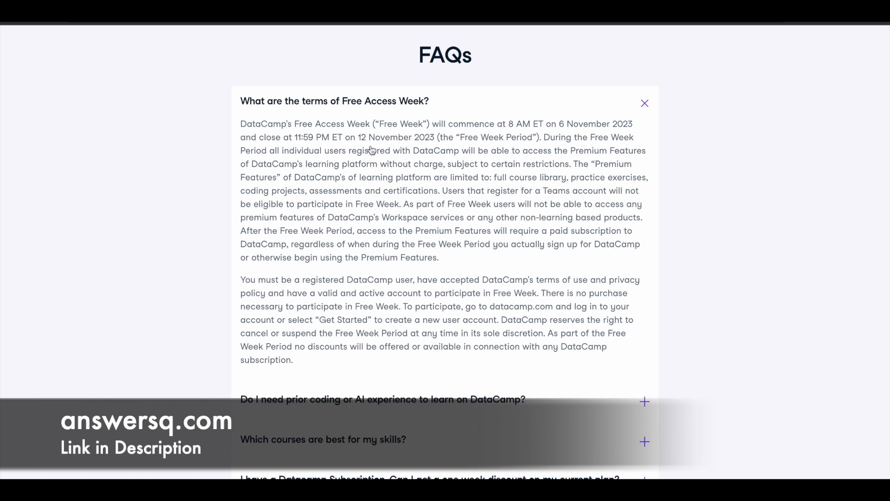
mouse_move(357, 154)
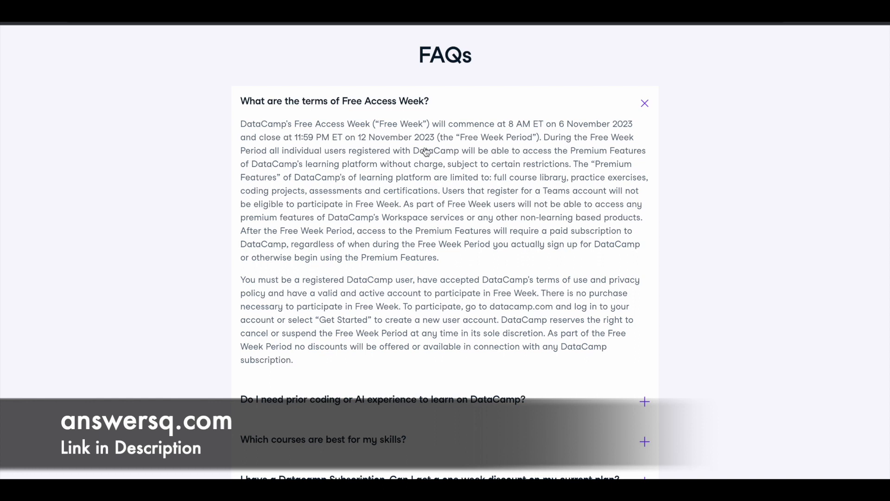
mouse_move(348, 156)
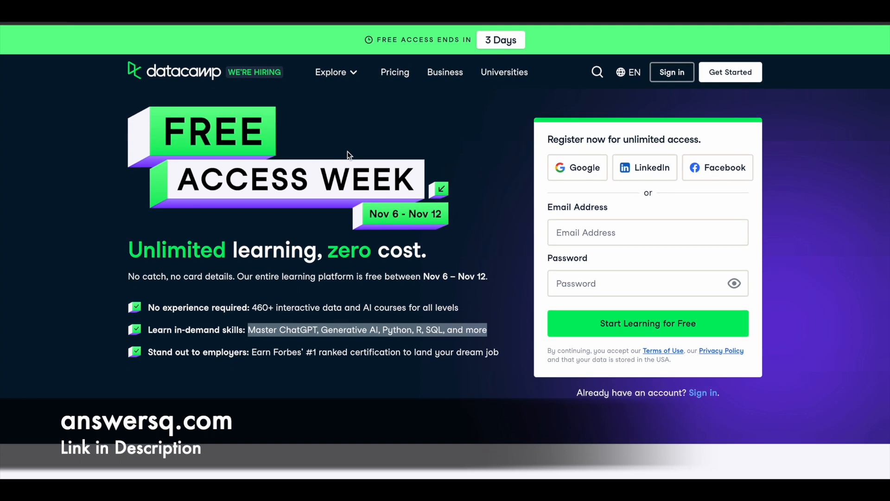
mouse_move(739, 251)
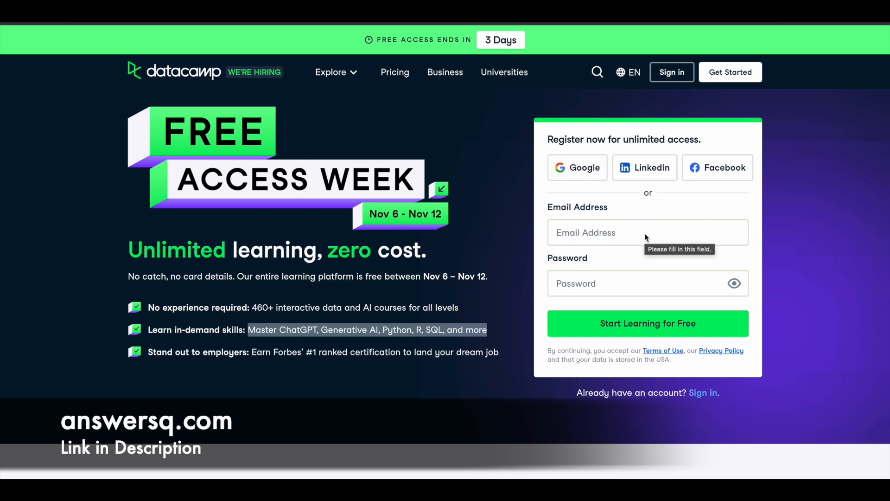
mouse_move(678, 290)
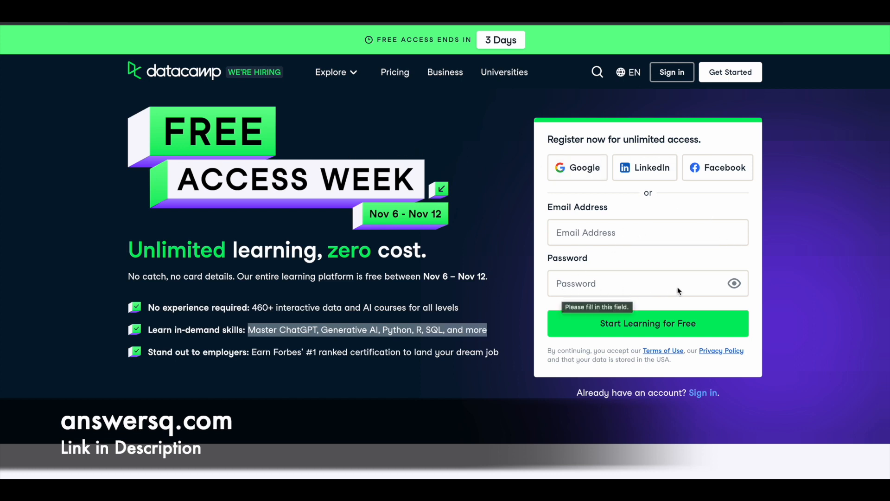
mouse_move(712, 327)
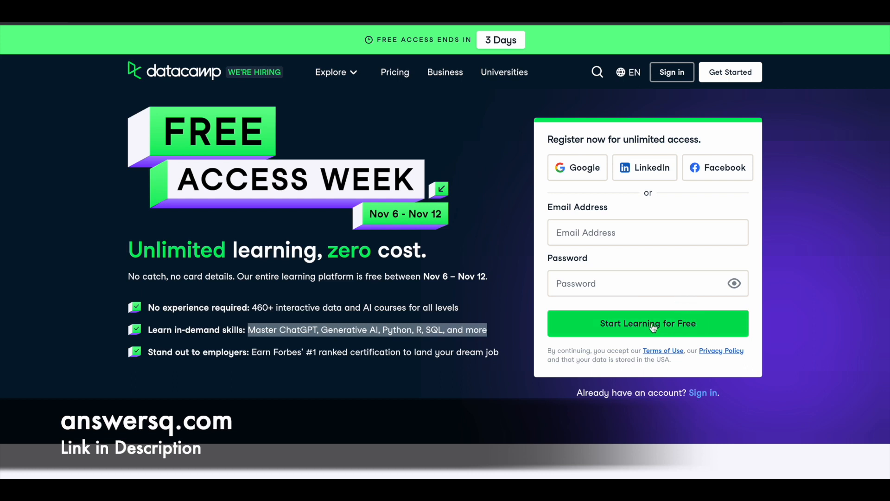
mouse_move(703, 392)
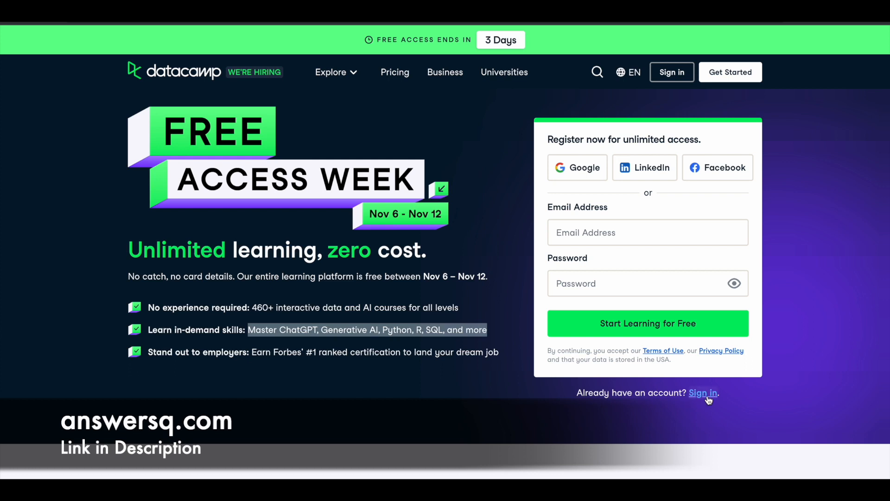
- Sign in with the existing account via the link below the registration form
left_click(702, 392)
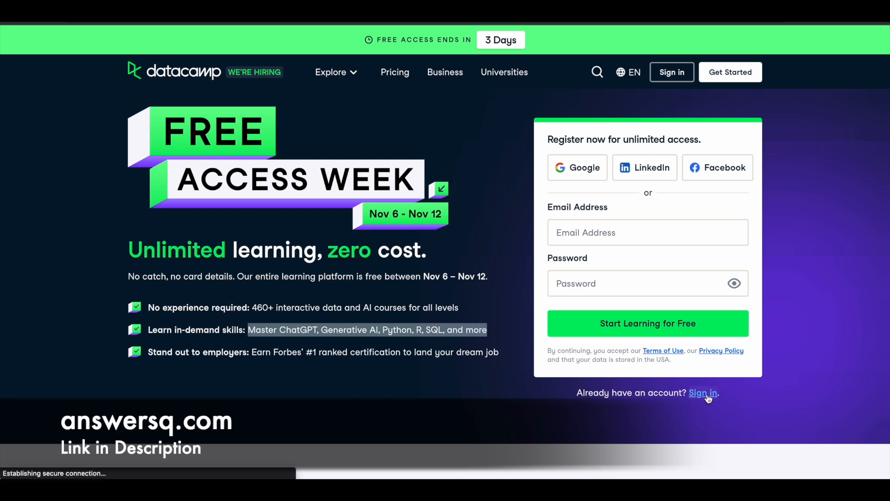
left_click(702, 392)
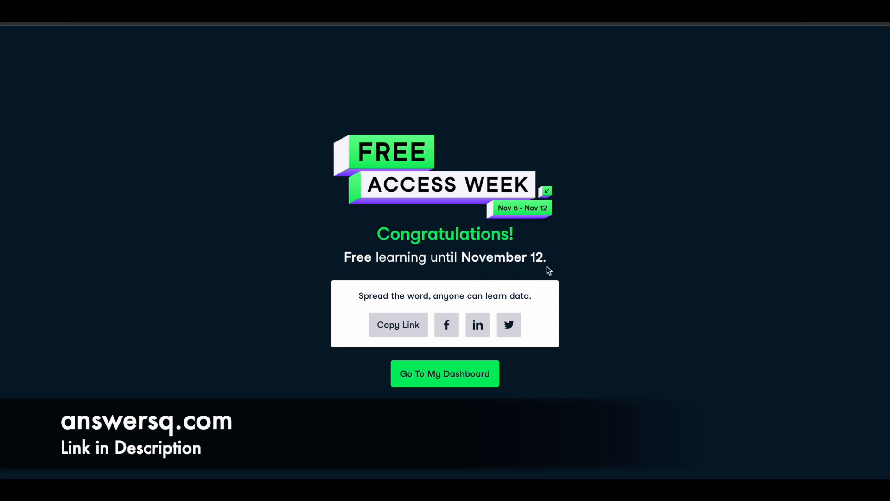
mouse_move(444, 372)
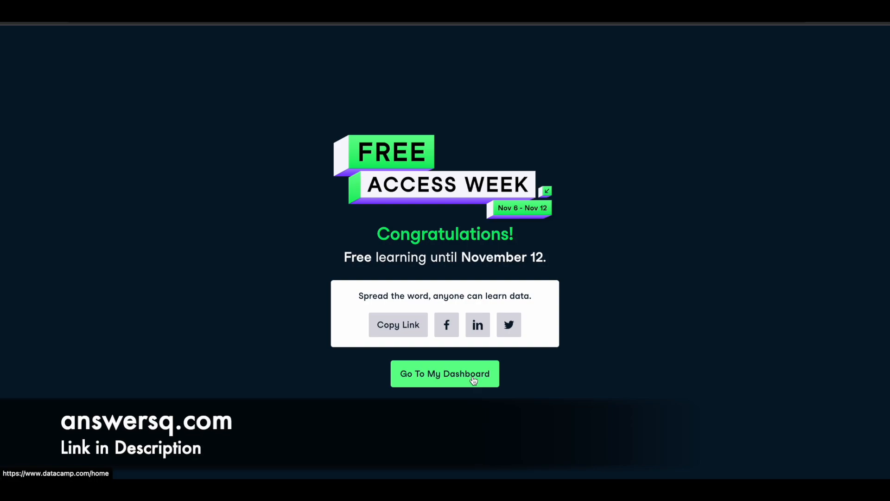
- Go from the Congratulations page to the personal dashboard
left_click(445, 374)
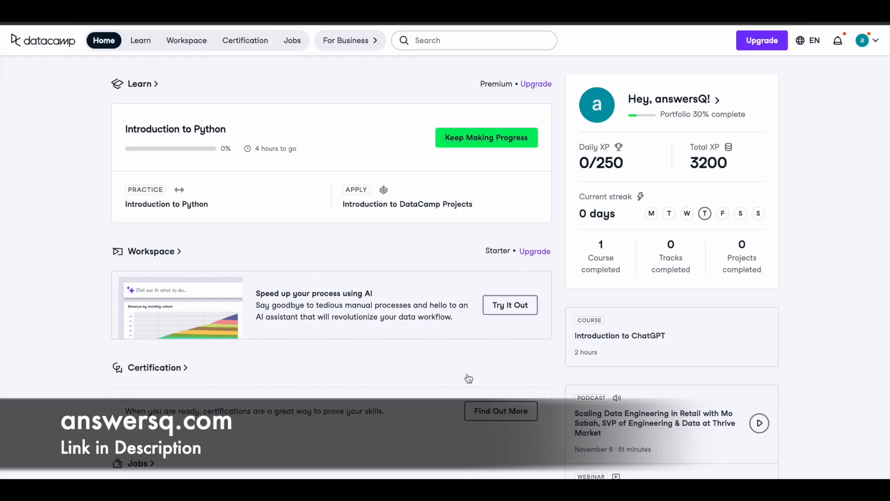
mouse_move(180, 136)
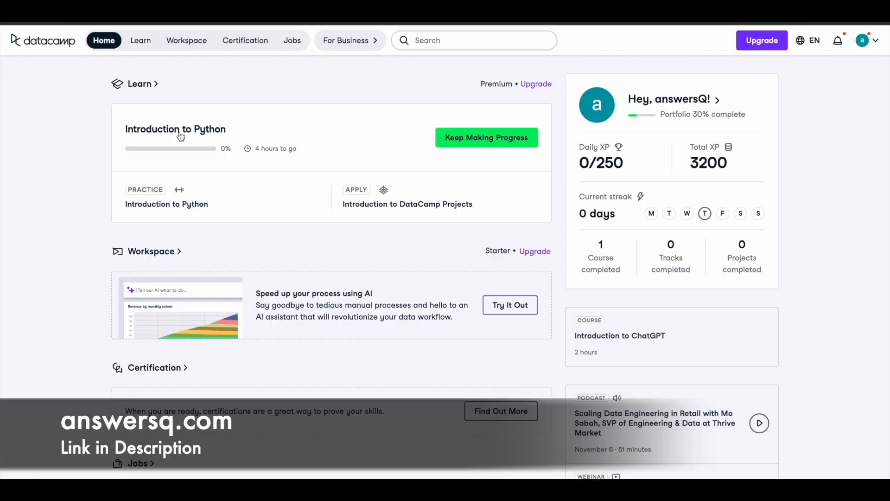
- Open Learn > Courses and dismiss the notification prompt with Later
left_click(140, 41)
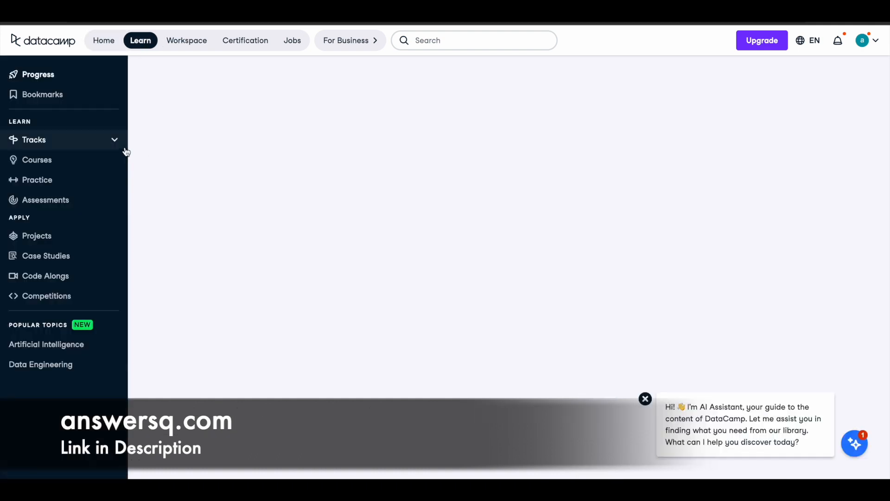
left_click(36, 159)
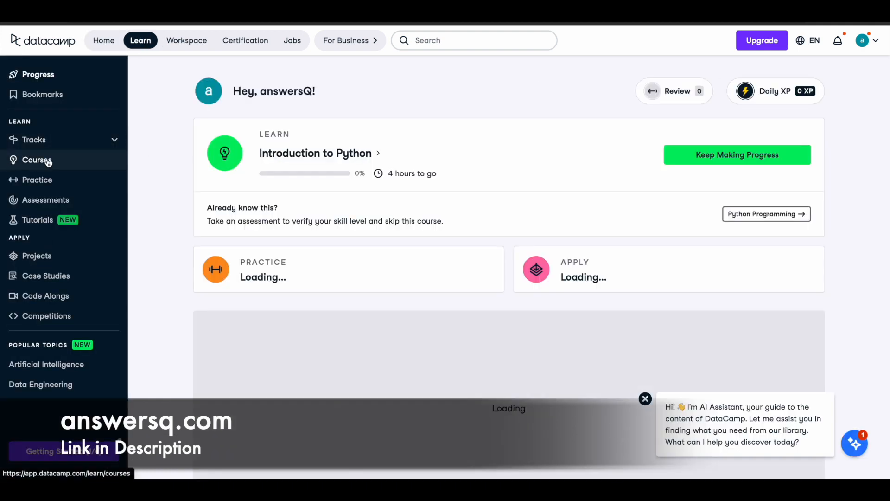
left_click(37, 159)
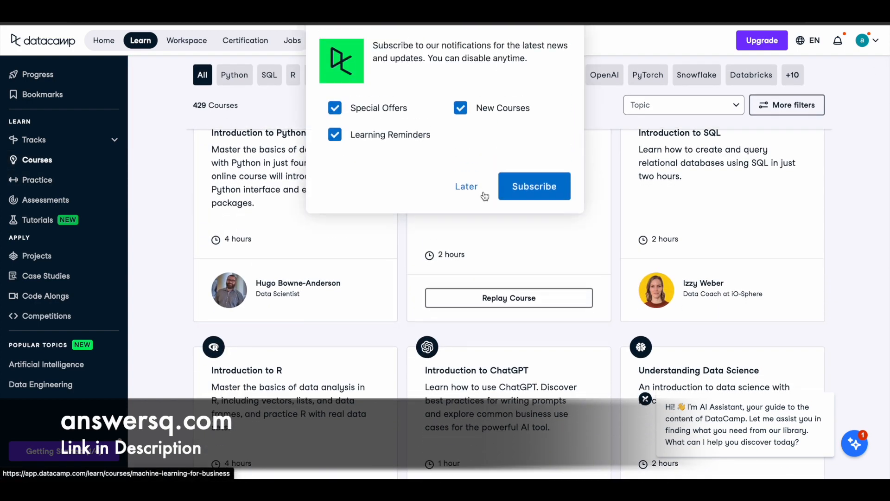
left_click(466, 185)
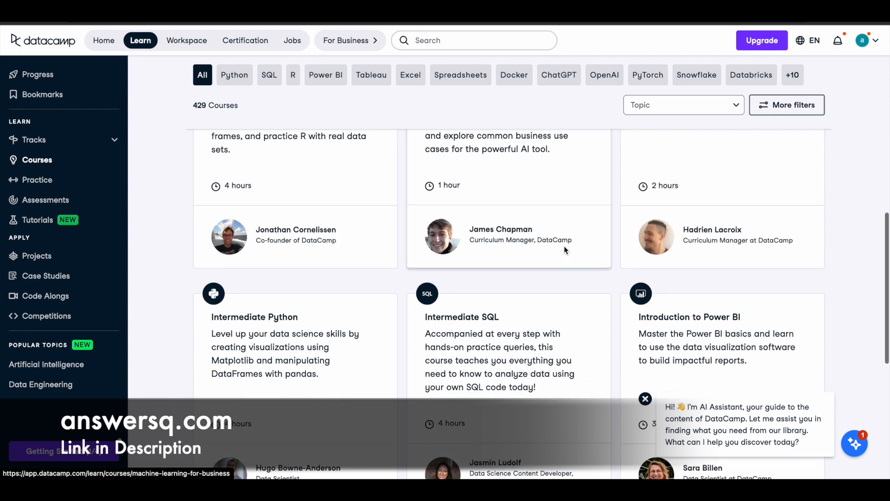
scroll("down", 3)
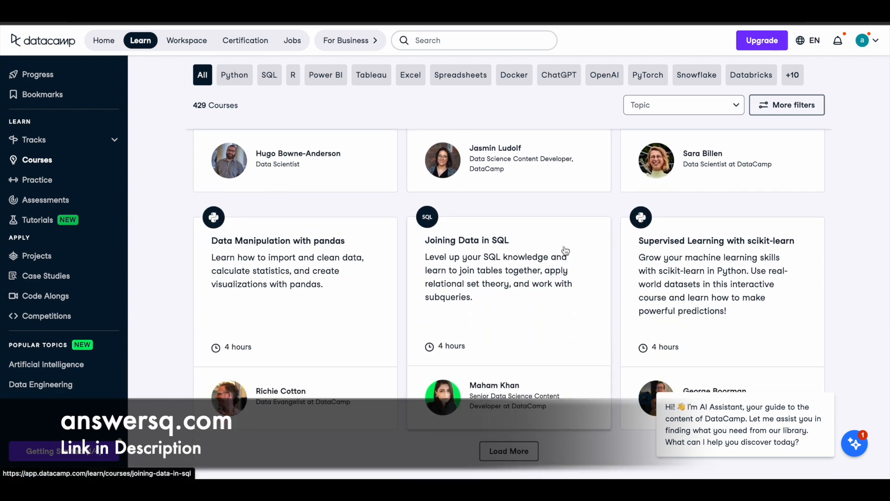
- Load more courses and scroll through the 429-course catalog
left_click(508, 451)
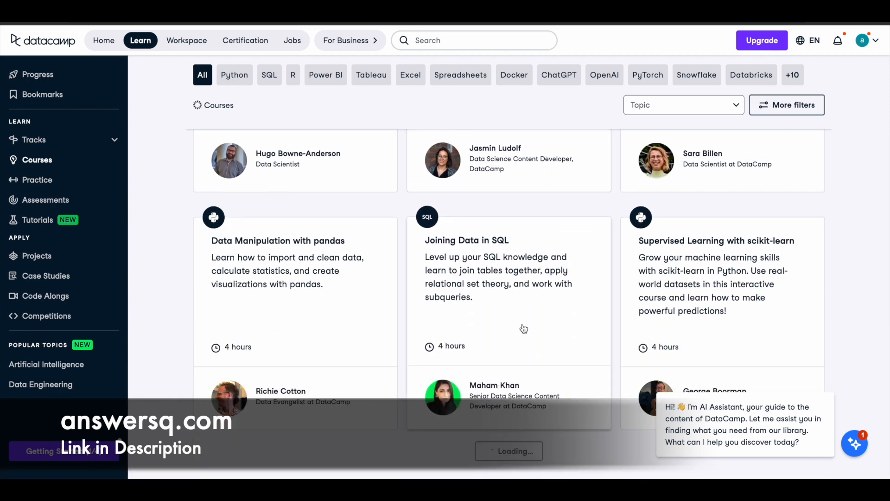
scroll("down", 3)
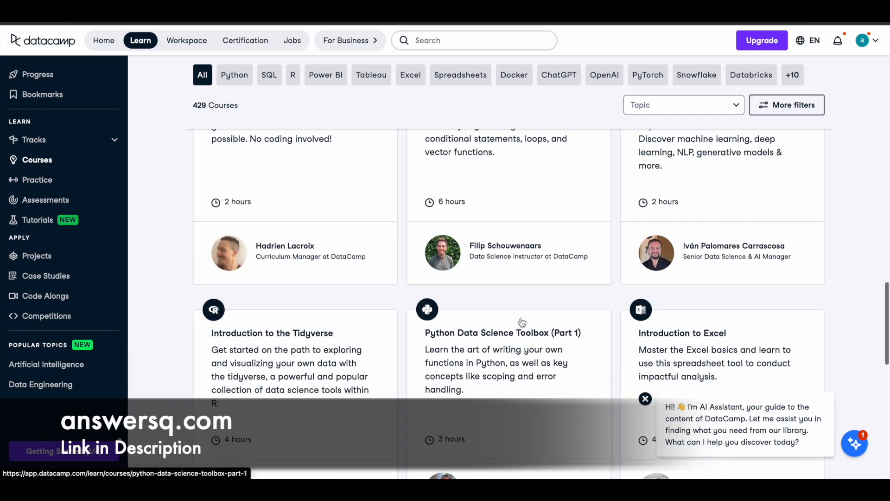
scroll("down", 3)
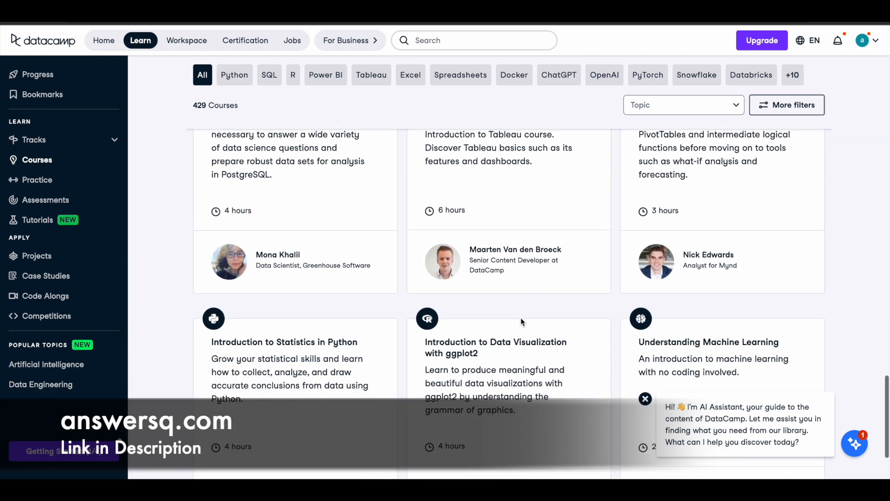
scroll("down", 3)
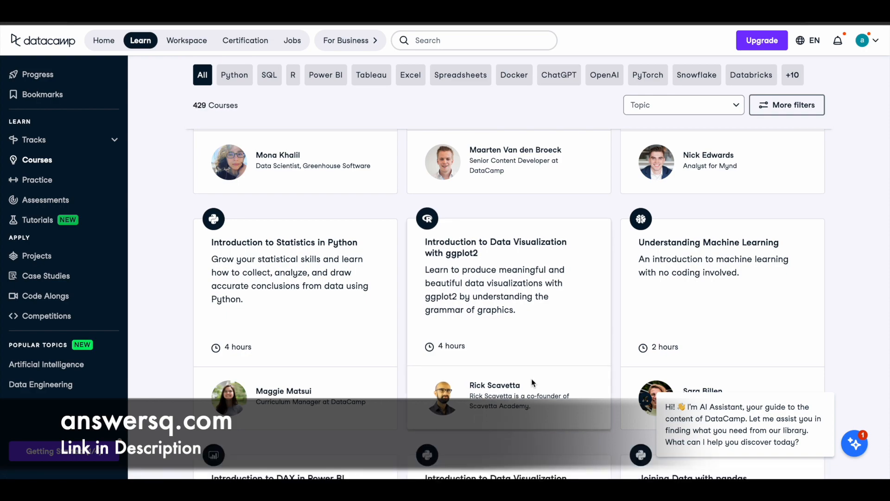
scroll("down", 3)
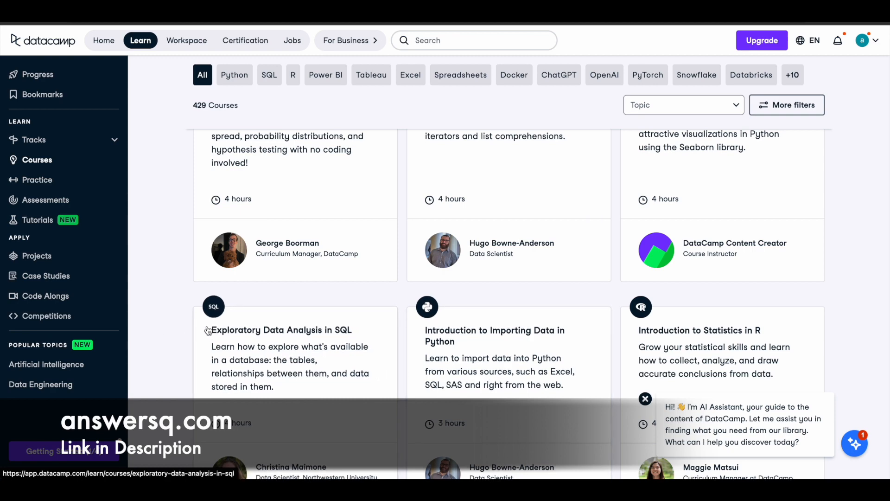
scroll("down", 3)
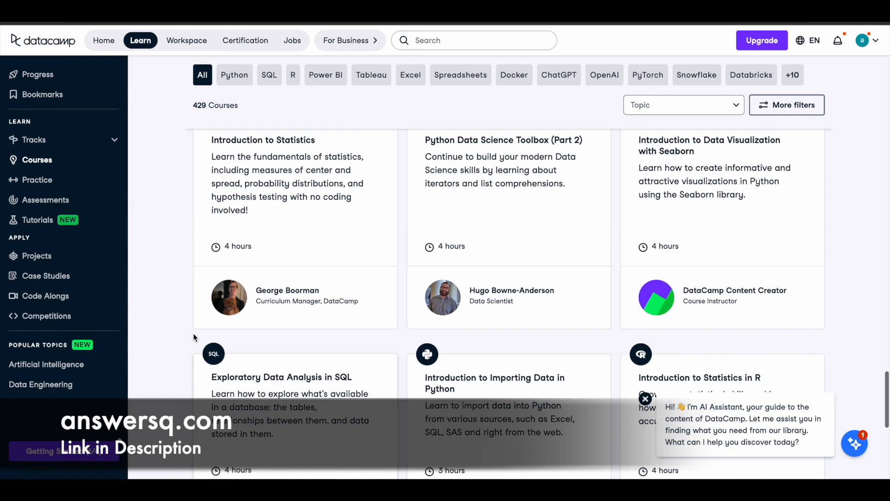
scroll("down", 3)
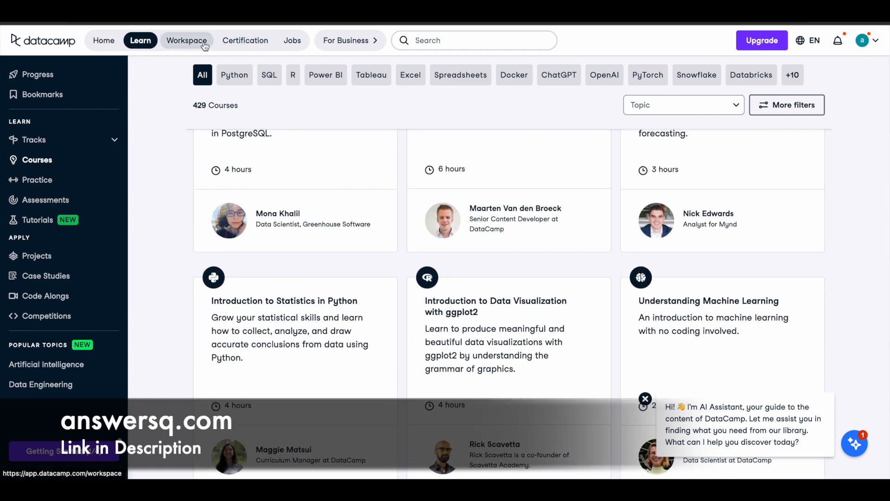
- View the Data Analyst, Data Scientist and Data Engineer certifications page
left_click(246, 40)
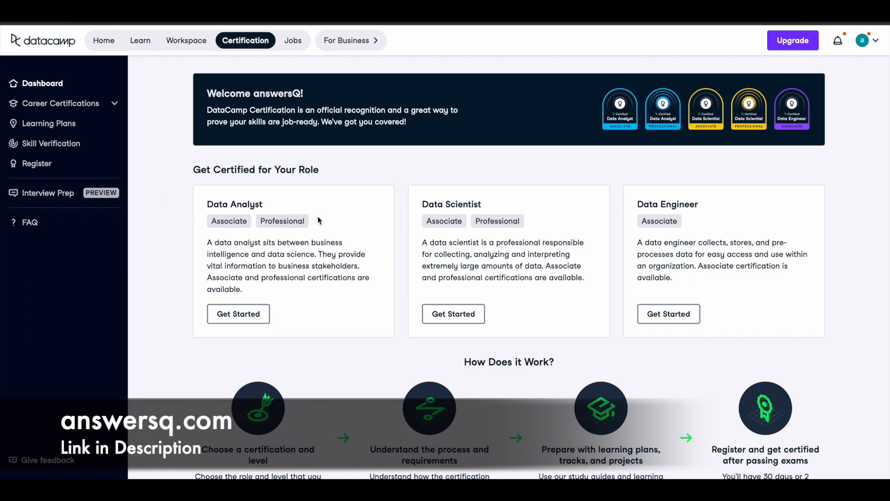
mouse_move(751, 209)
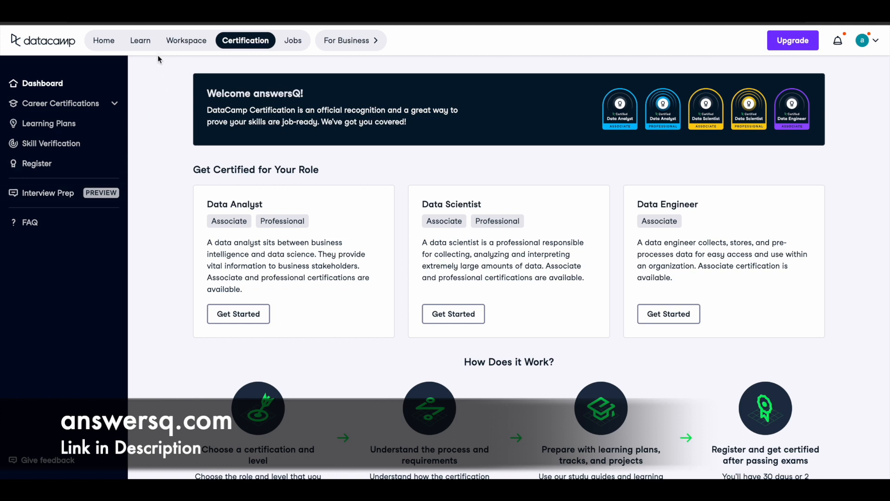
left_click(139, 41)
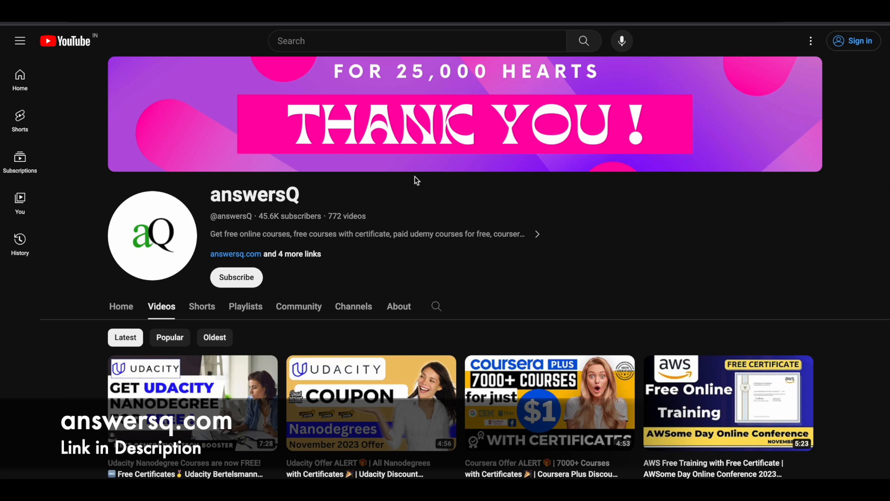
mouse_move(265, 284)
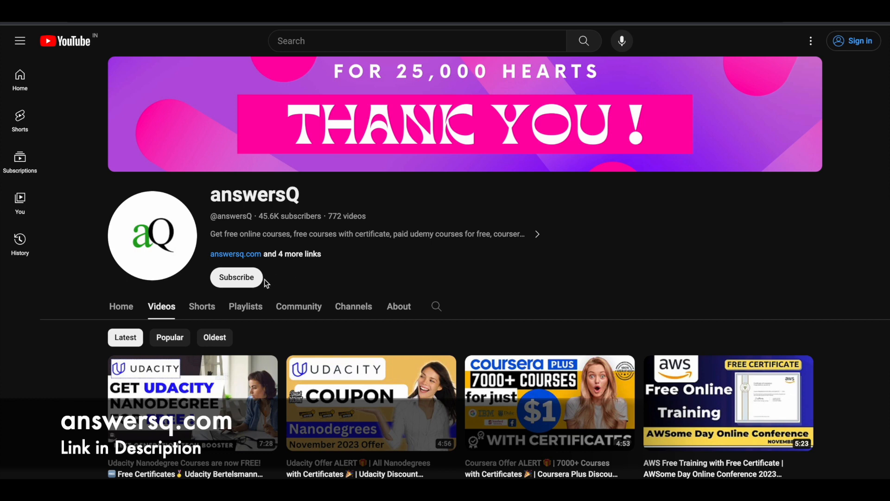